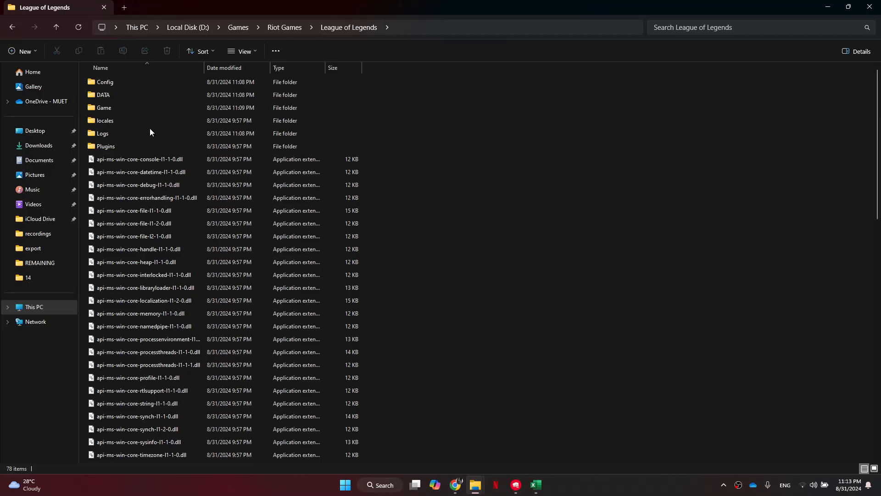
# Scroll to LeagueClient in the League of Legends folder and open its Properties.
pyautogui.scroll(-3)
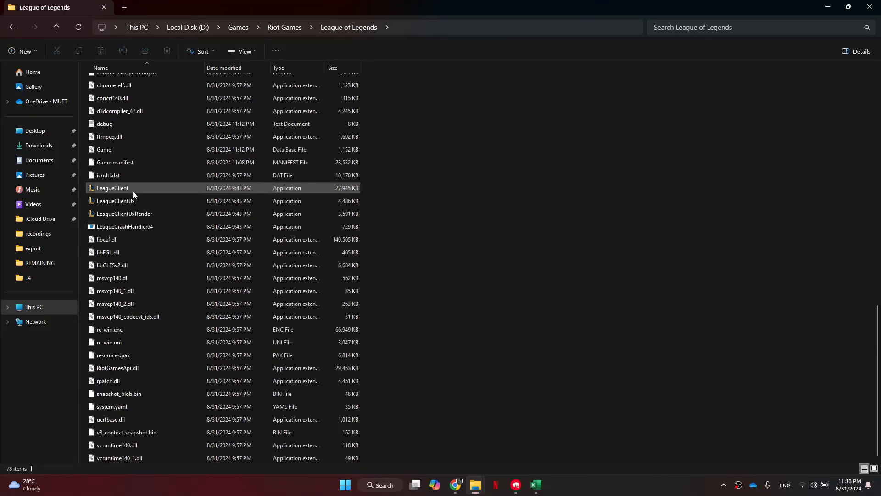
pyautogui.moveTo(143, 193)
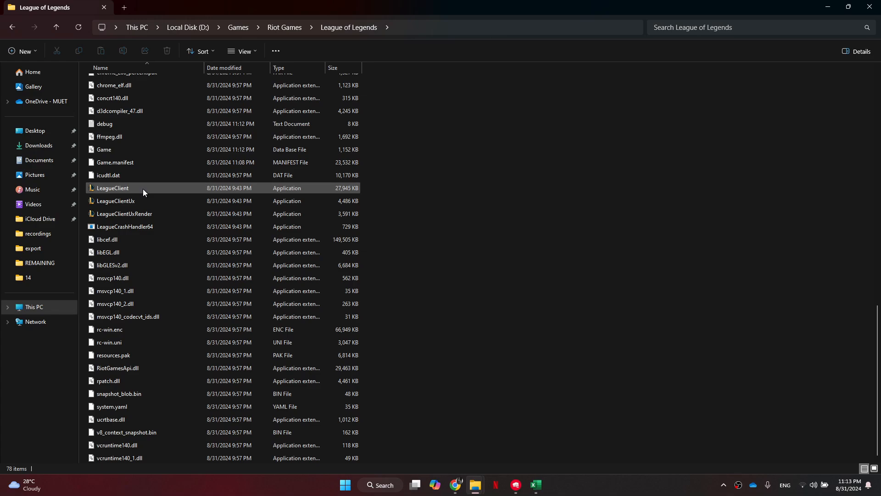
pyautogui.click(112, 187)
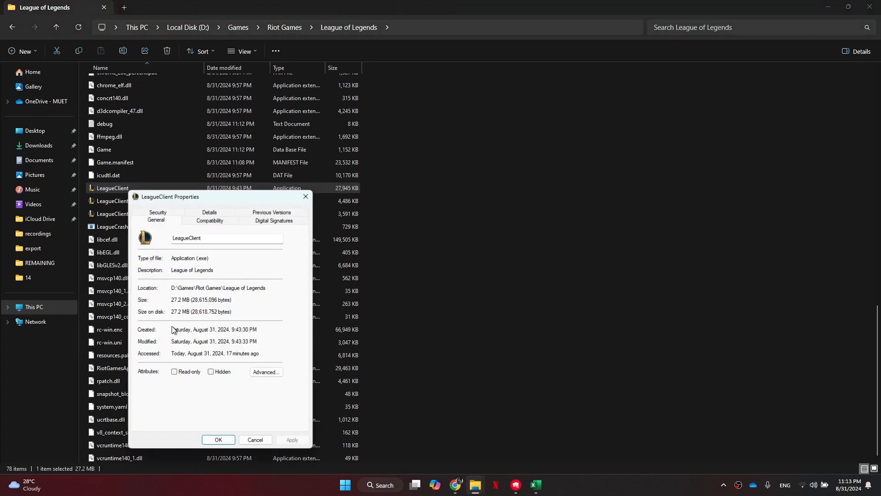
# Under Compatibility, enable Run as administrator, disable fullscreen optimizations, override high DPI scaling, and save.
pyautogui.click(209, 220)
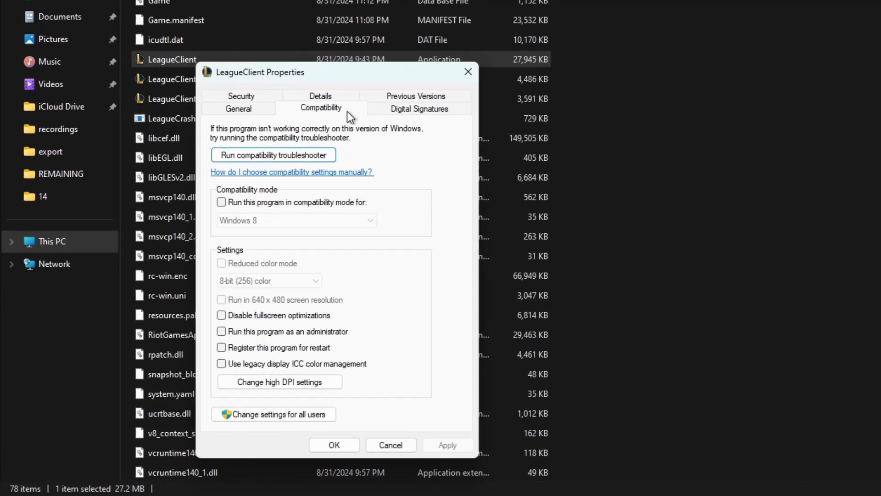
pyautogui.click(221, 315)
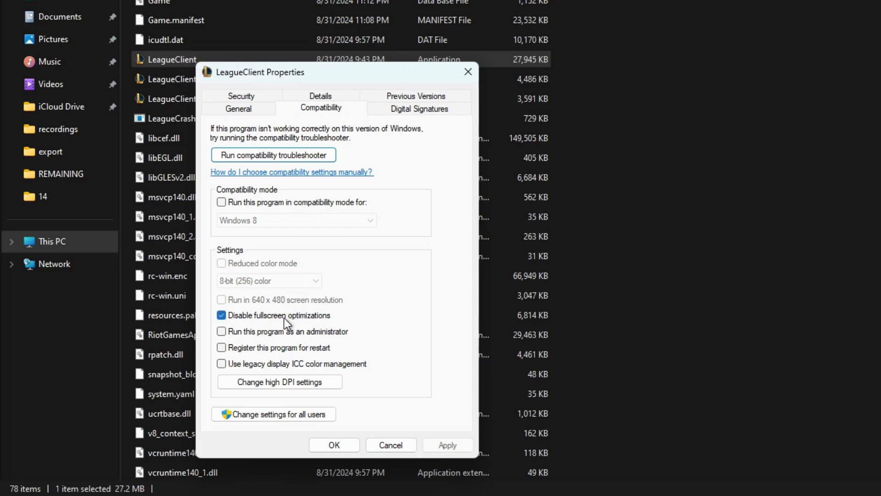
pyautogui.click(222, 331)
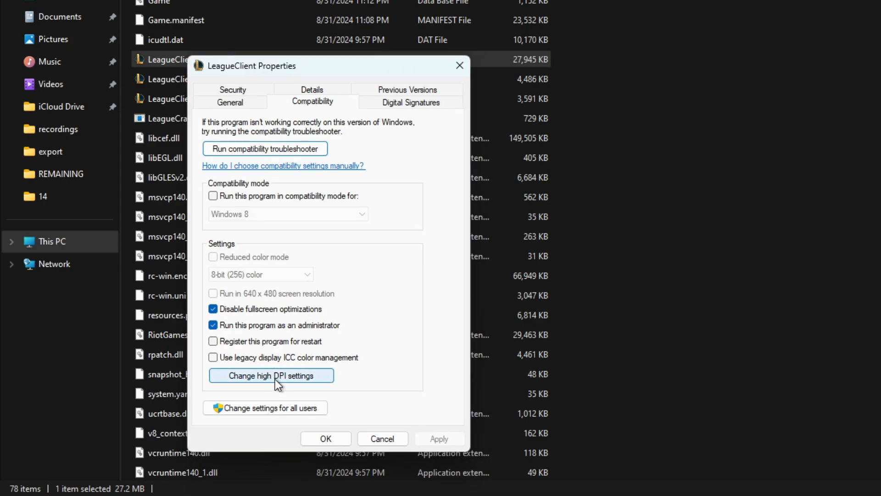
pyautogui.click(271, 376)
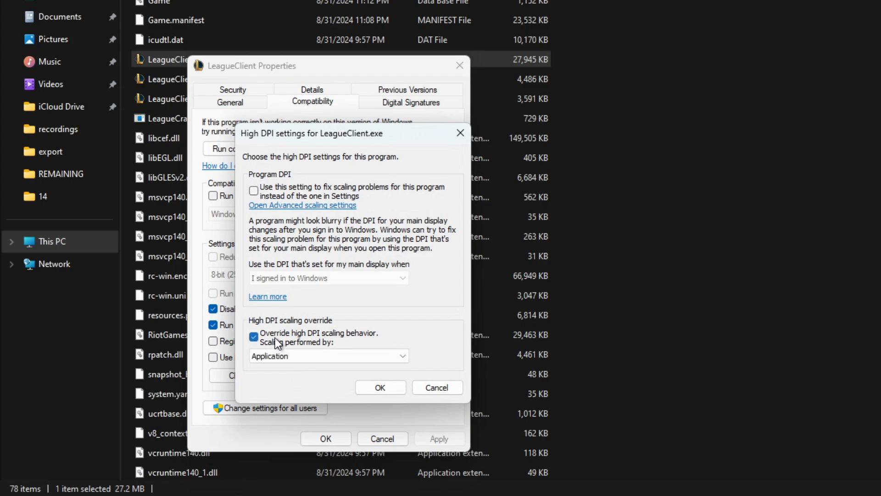
pyautogui.click(328, 356)
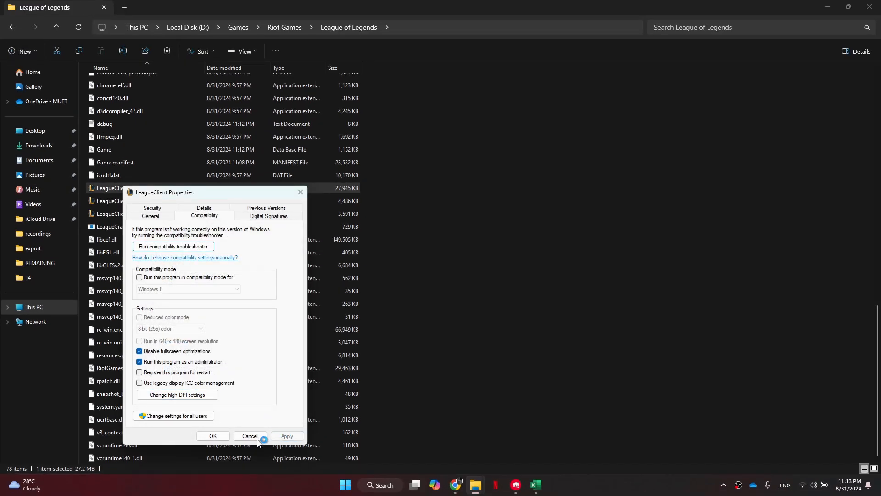
pyautogui.click(250, 435)
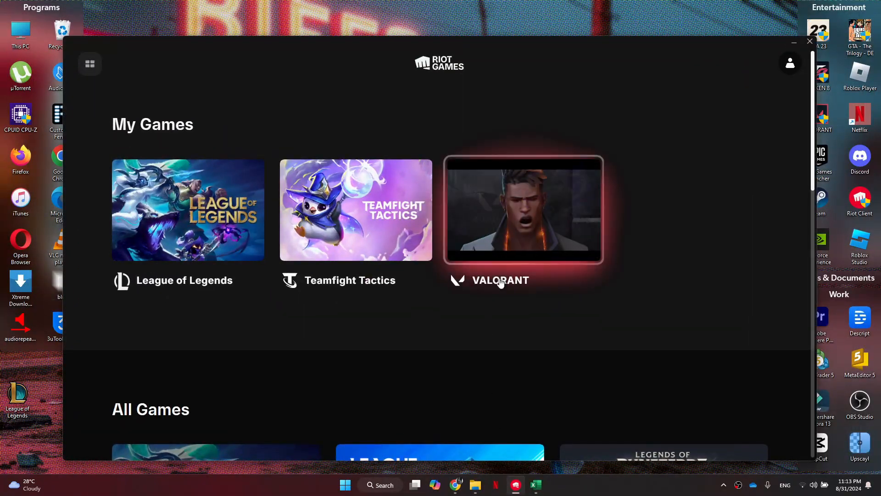
# Repair League of Legends from Riot Client settings and dismiss the up-to-date notice.
pyautogui.click(789, 63)
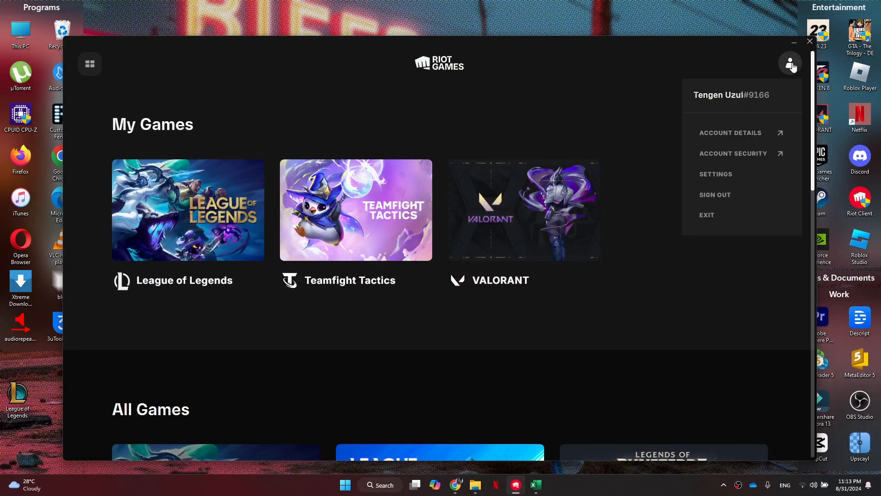
pyautogui.moveTo(722, 178)
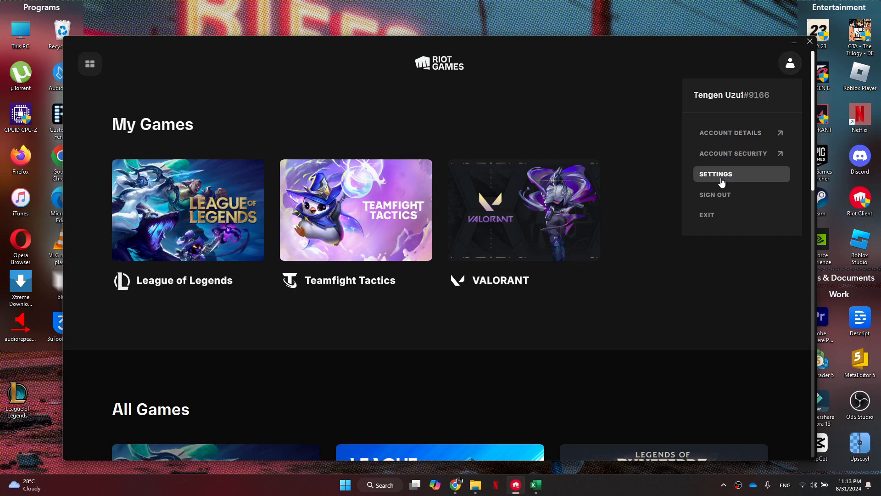
pyautogui.click(715, 173)
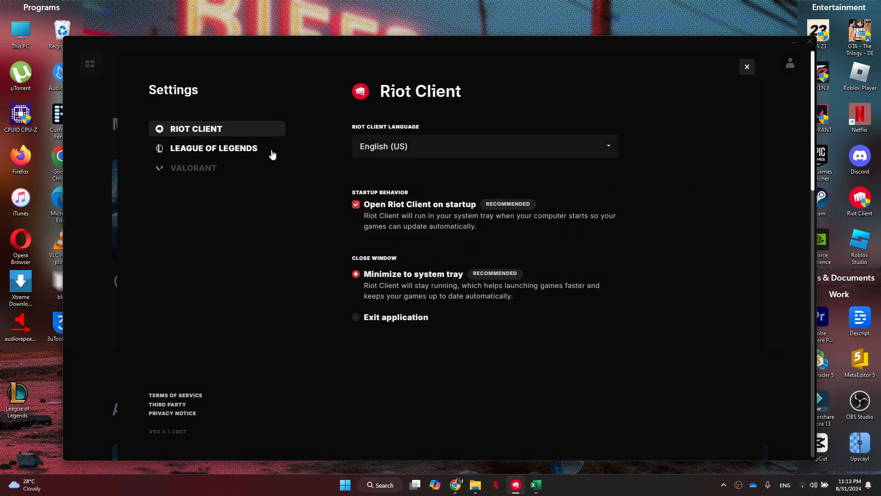
pyautogui.click(214, 148)
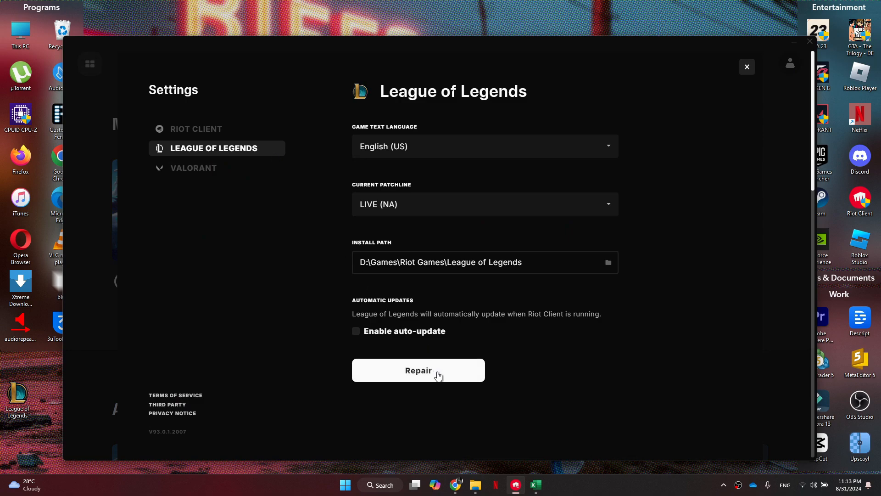
pyautogui.click(418, 370)
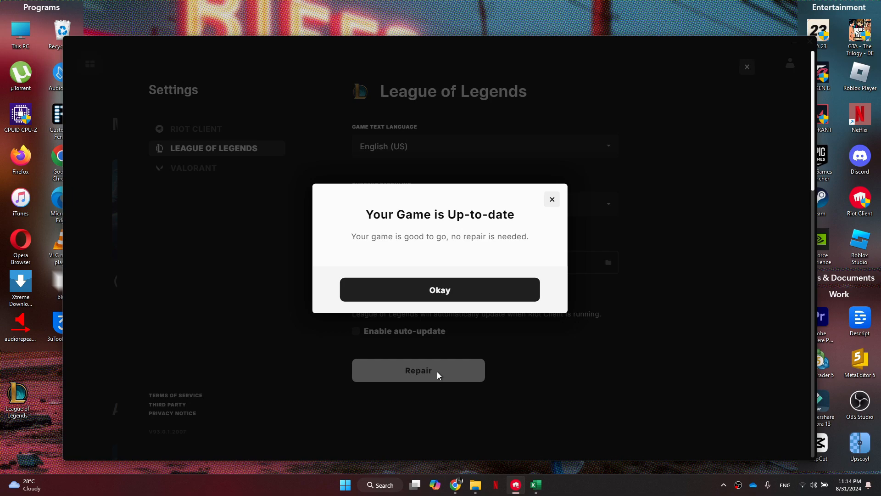
pyautogui.click(440, 289)
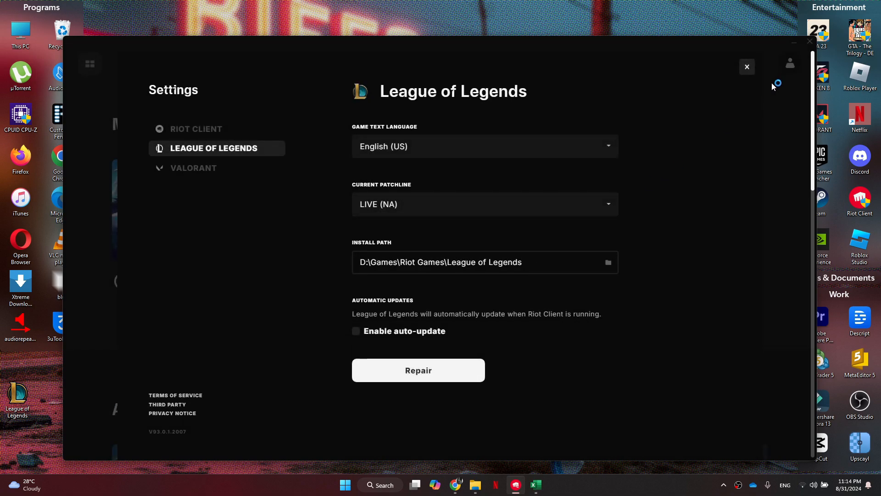
# Close the Riot Client settings and launch Control Panel from the Start menu.
pyautogui.click(747, 67)
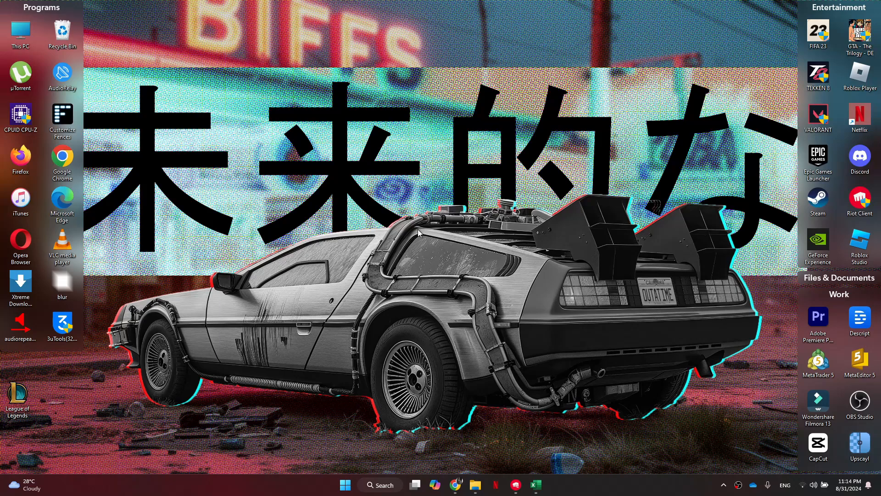
pyautogui.click(345, 485)
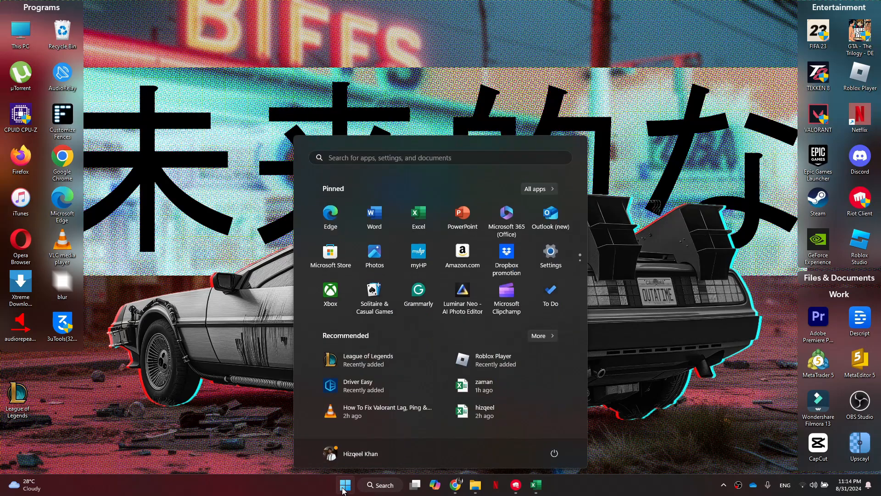
pyautogui.click(345, 484)
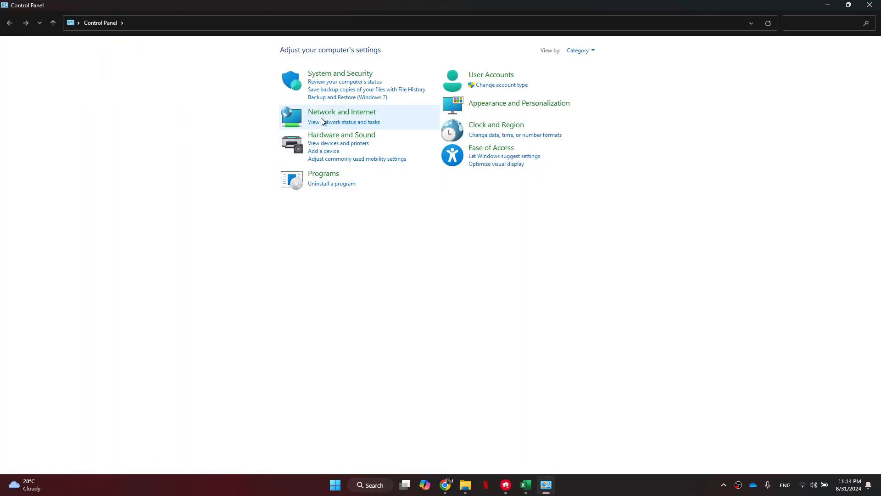
# Go through Network and Sharing Center to adapter settings and open Wi-Fi Properties.
pyautogui.click(342, 112)
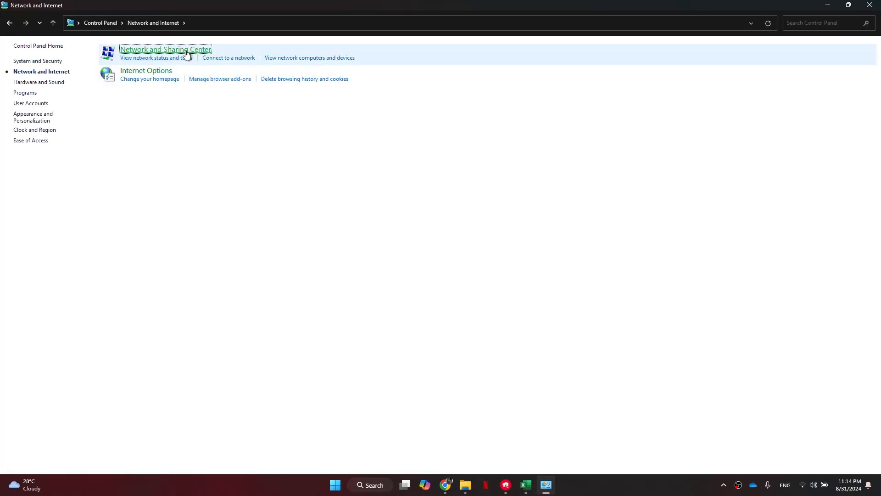
pyautogui.click(165, 50)
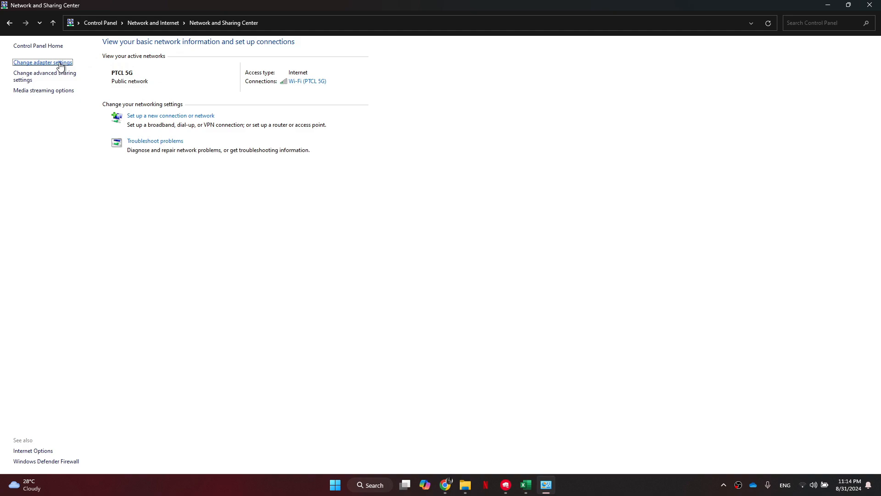
pyautogui.click(42, 62)
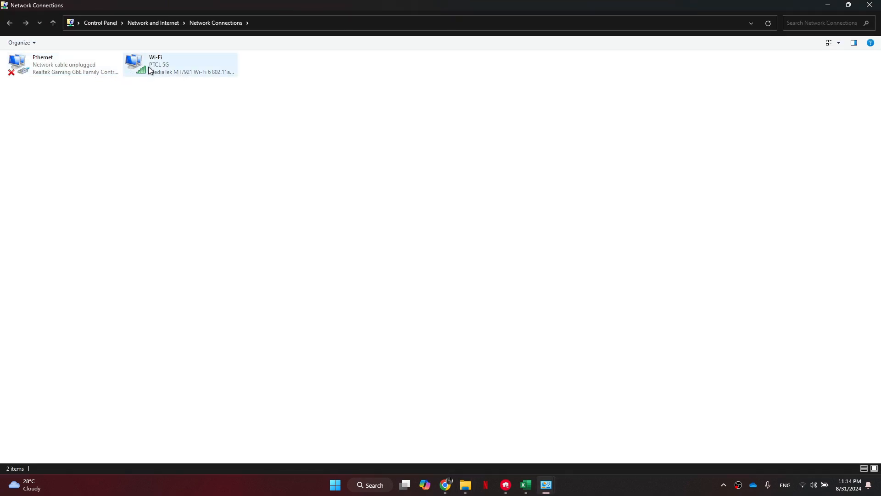
pyautogui.rightClick(180, 63)
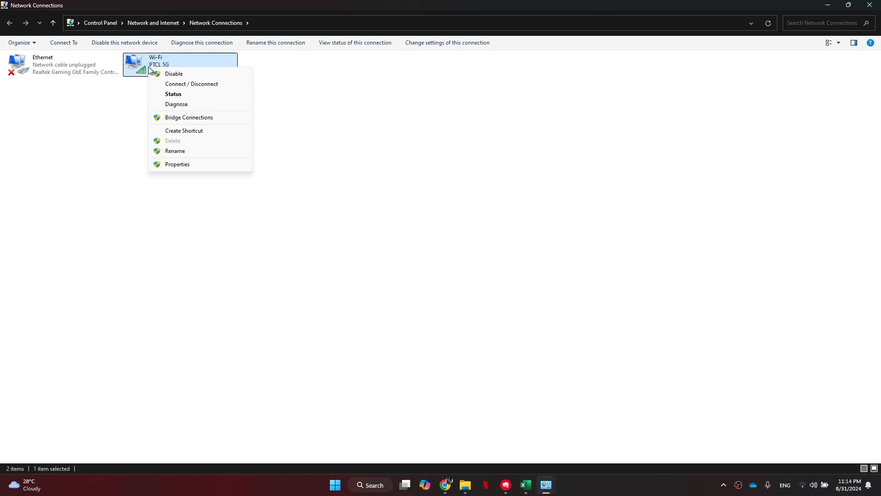
pyautogui.click(177, 164)
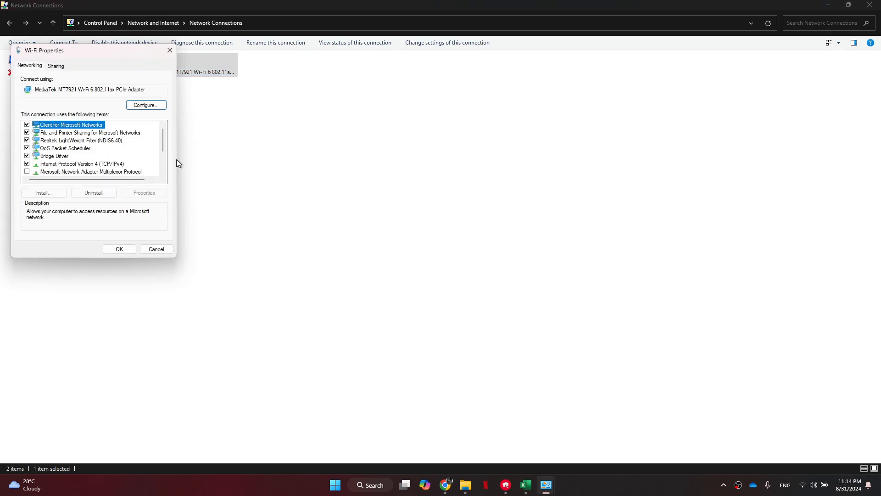
# Set the Wi-Fi IPv4 DNS servers to 8.8.8.8 and 8.8.4.4, then save and close.
pyautogui.click(82, 163)
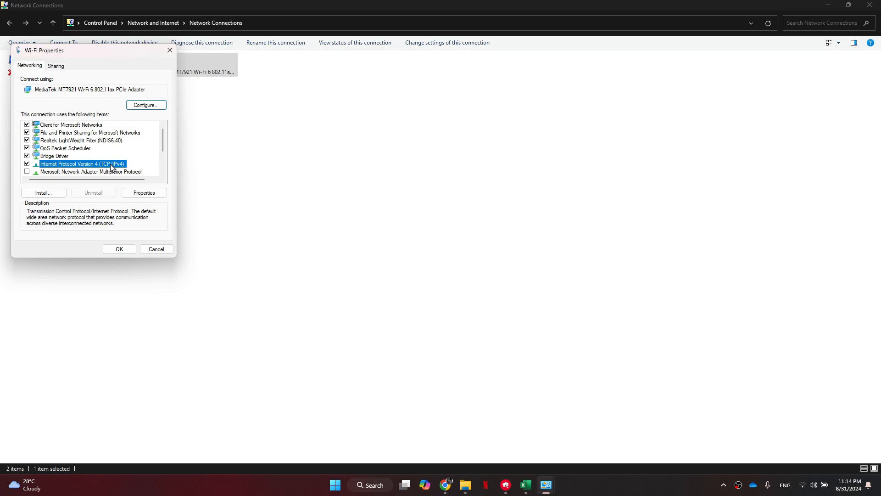
pyautogui.click(143, 193)
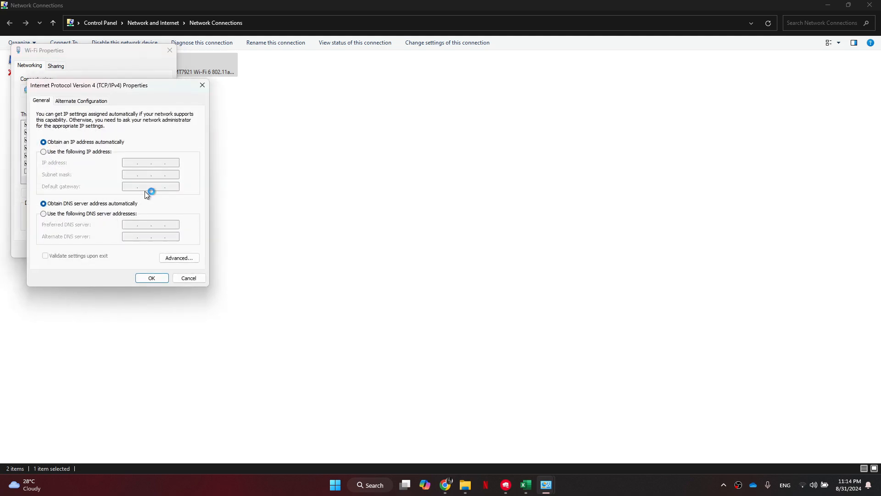
pyautogui.click(43, 214)
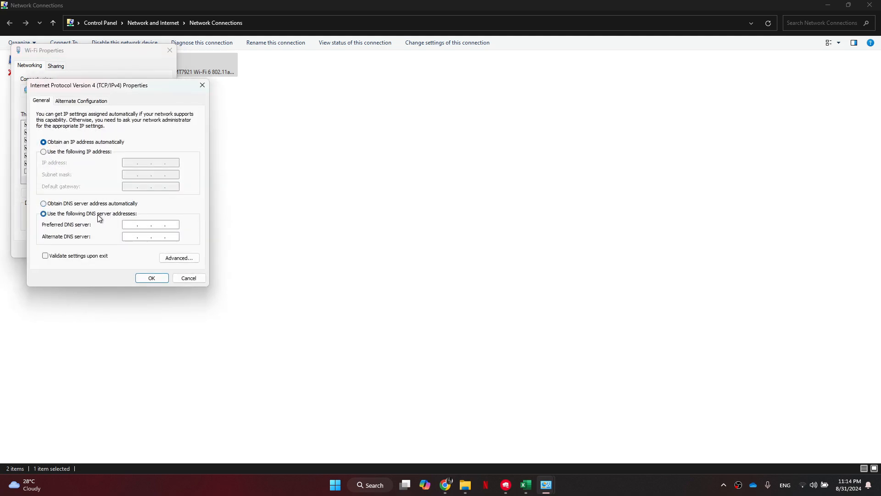
pyautogui.write('8.8.8.8')
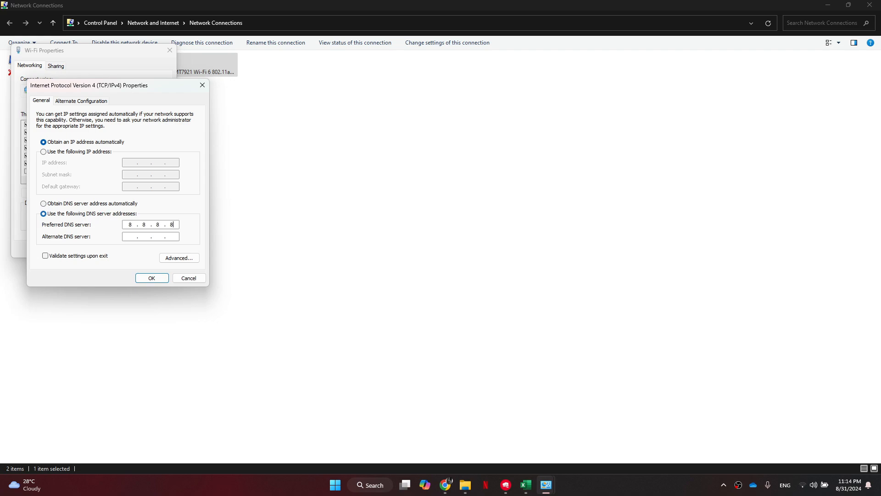
pyautogui.write('8.8.4.4')
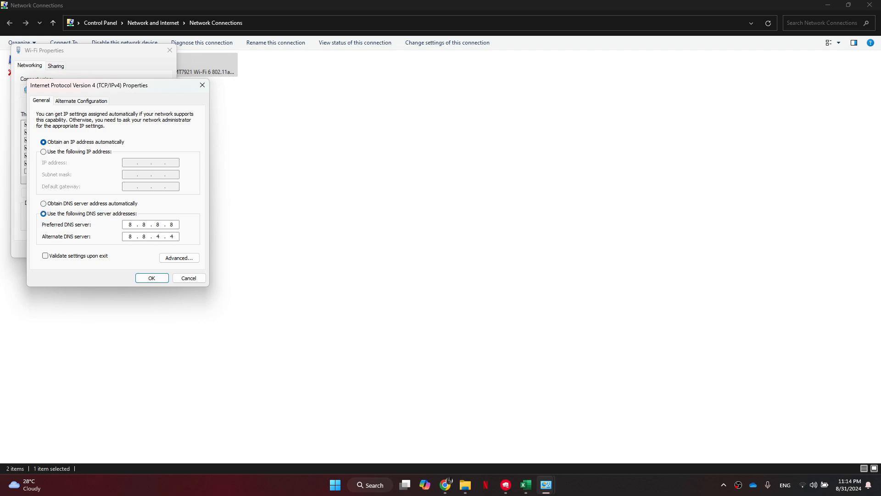
pyautogui.click(151, 278)
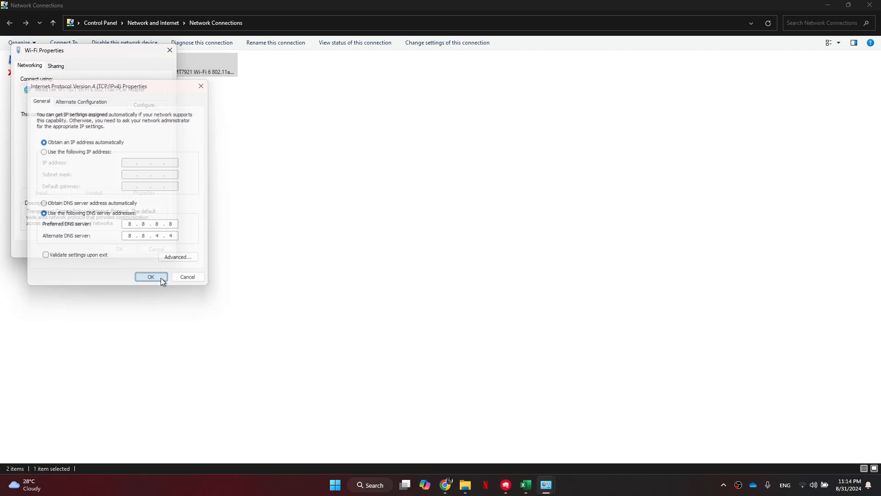
pyautogui.click(151, 276)
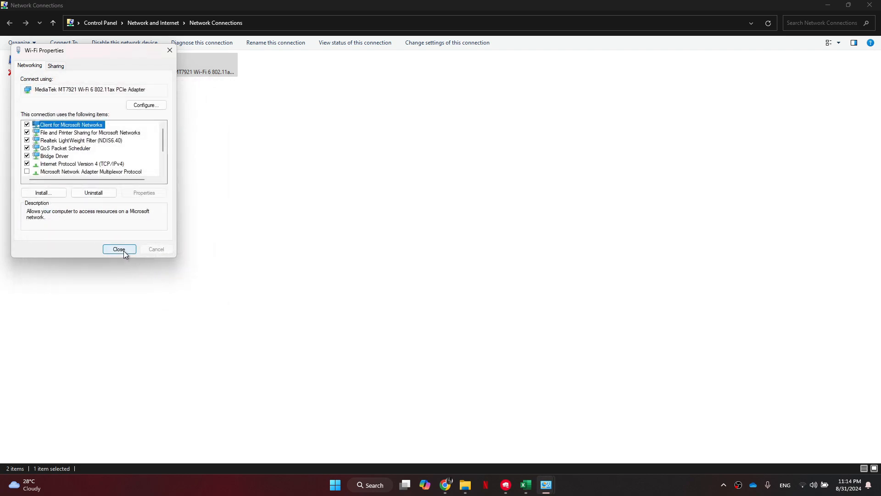
pyautogui.moveTo(124, 253)
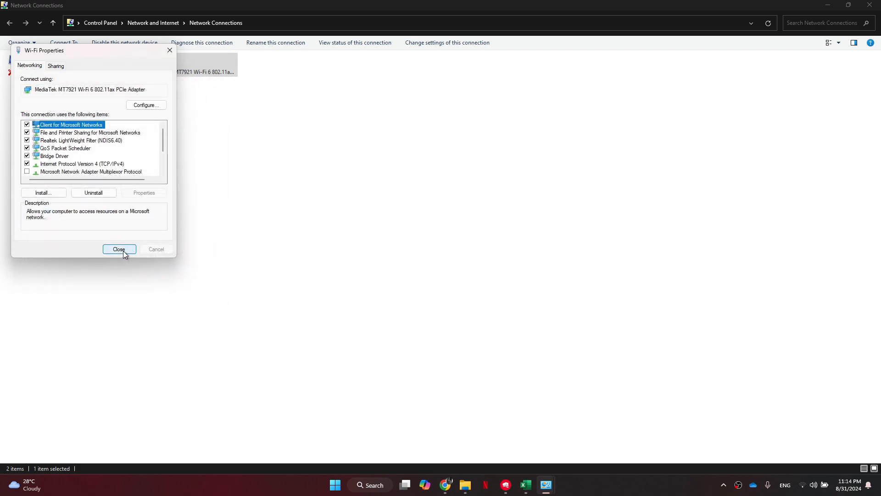
pyautogui.click(120, 248)
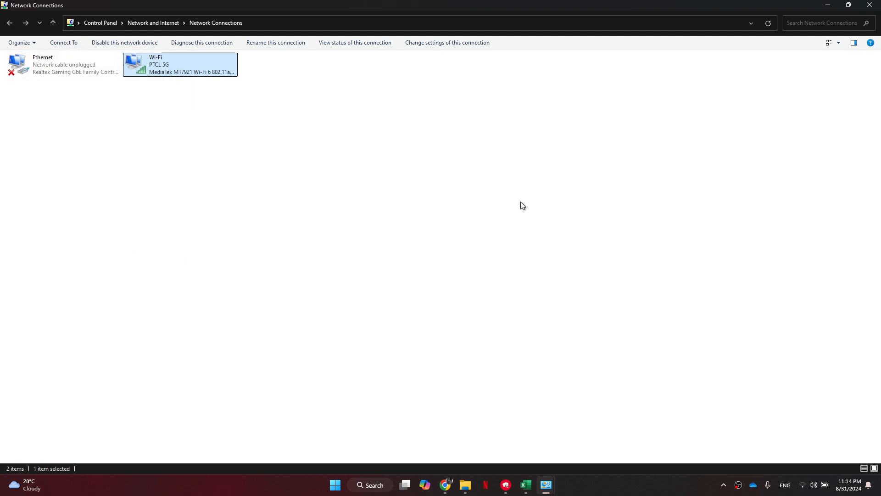
pyautogui.click(523, 206)
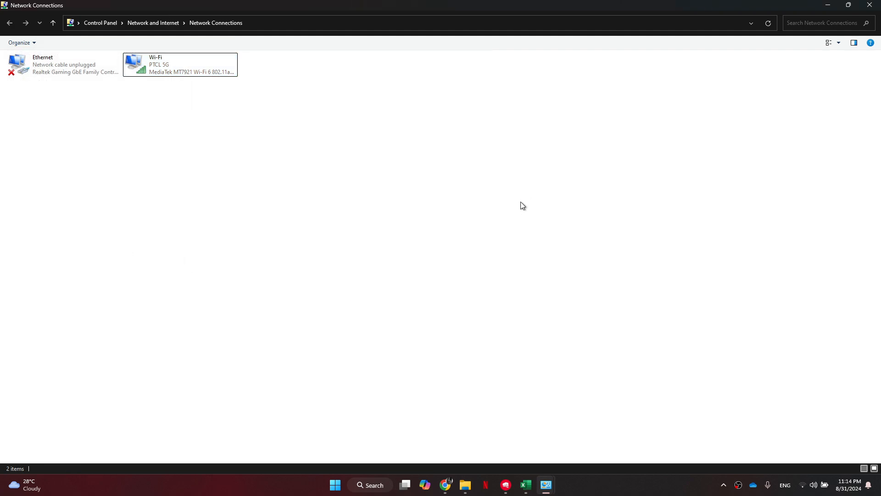